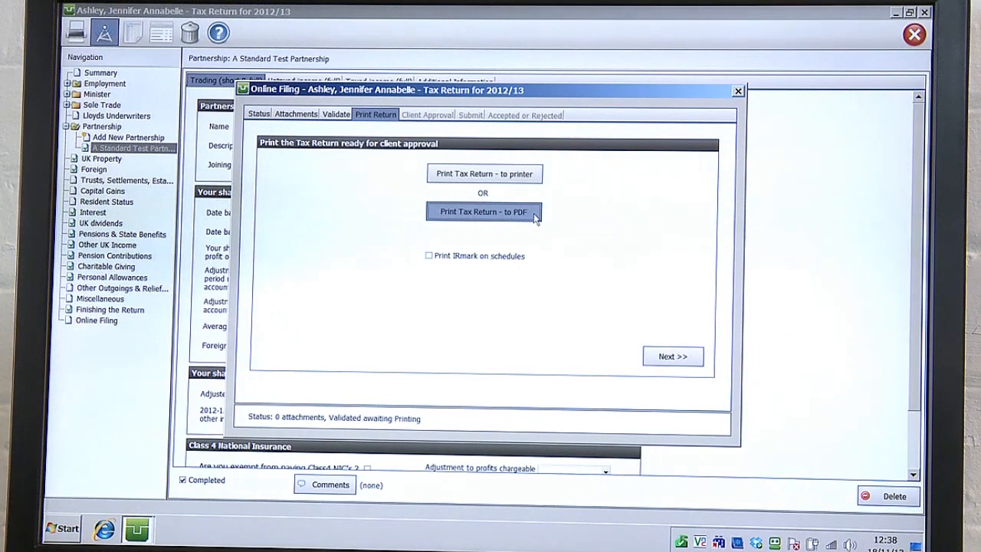
Step: Print the 2012/13 tax return to PDF
left_click(484, 211)
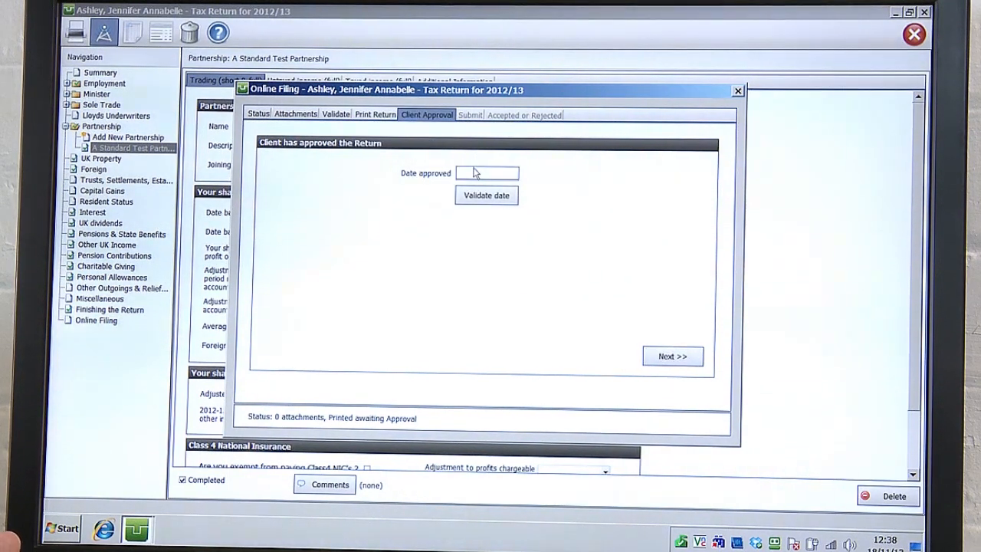
Step: Enter 18/11/2013 as the client approval date and validate it
left_click(486, 172)
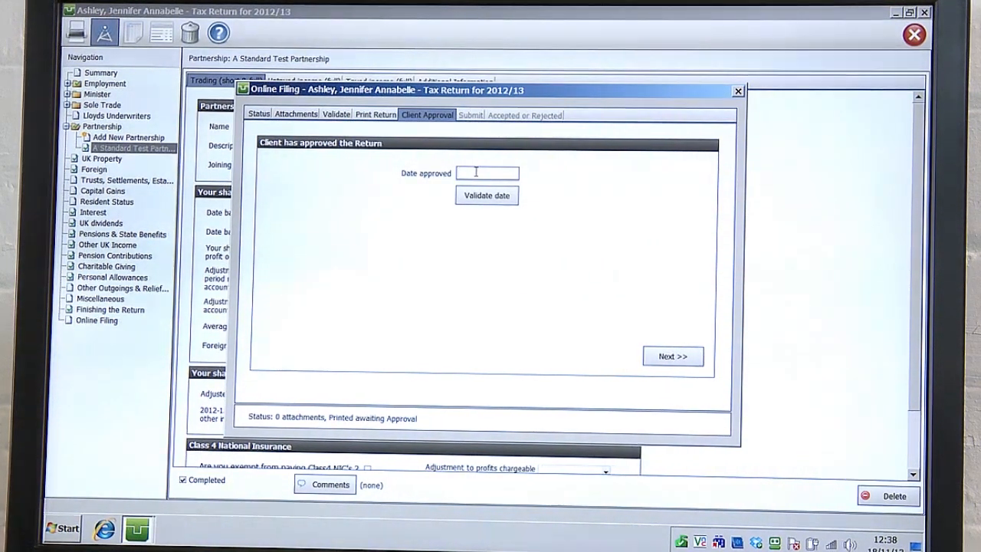
type("18/11/")
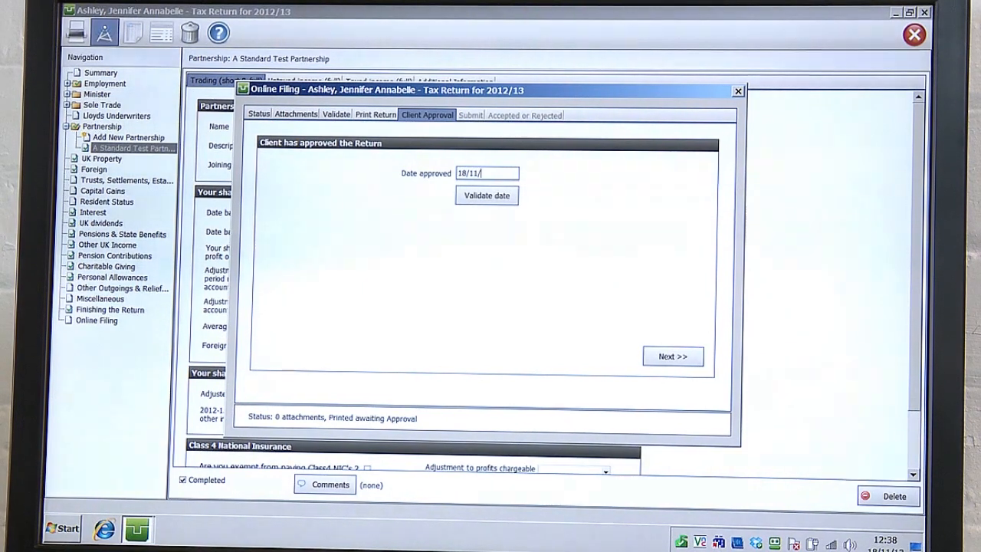
type("2013")
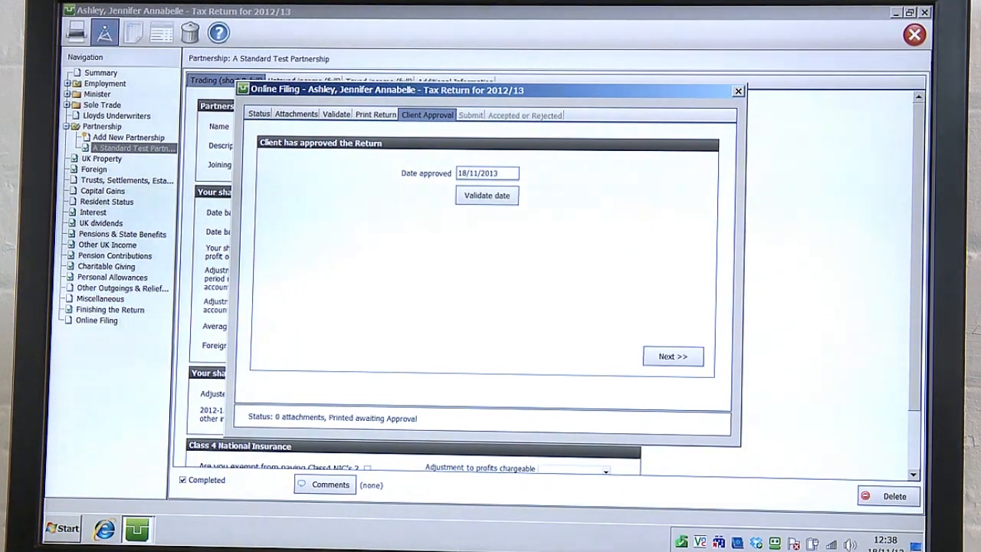
left_click(486, 195)
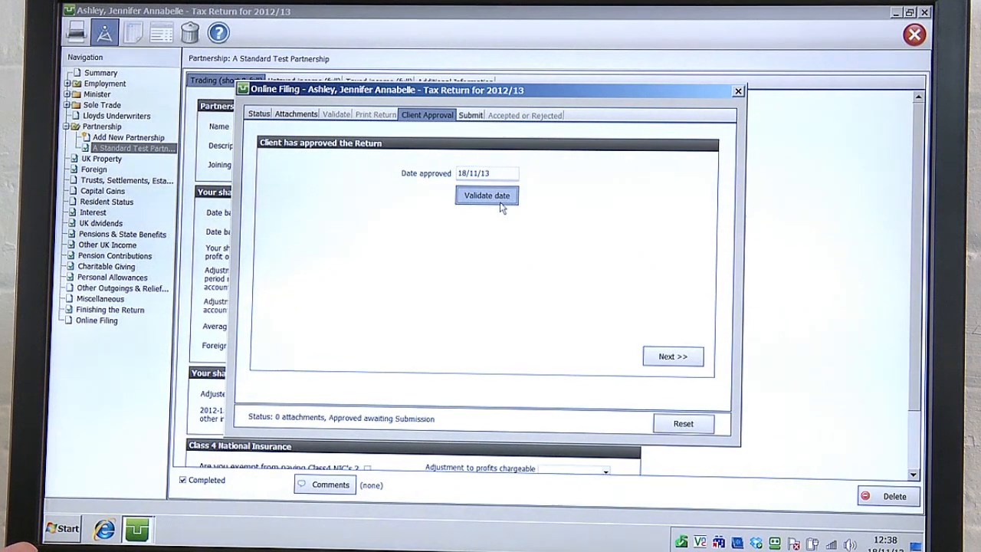
mouse_move(493, 216)
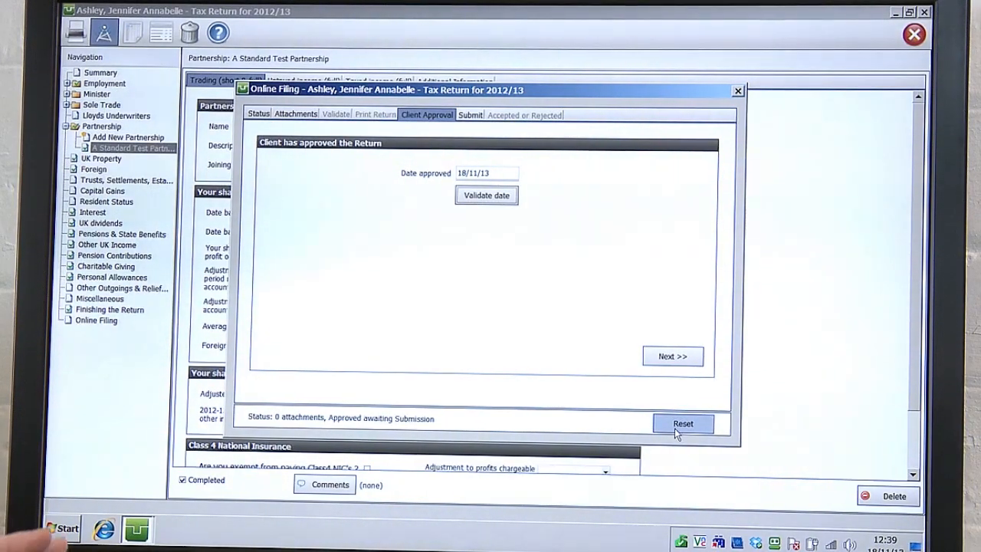
mouse_move(635, 375)
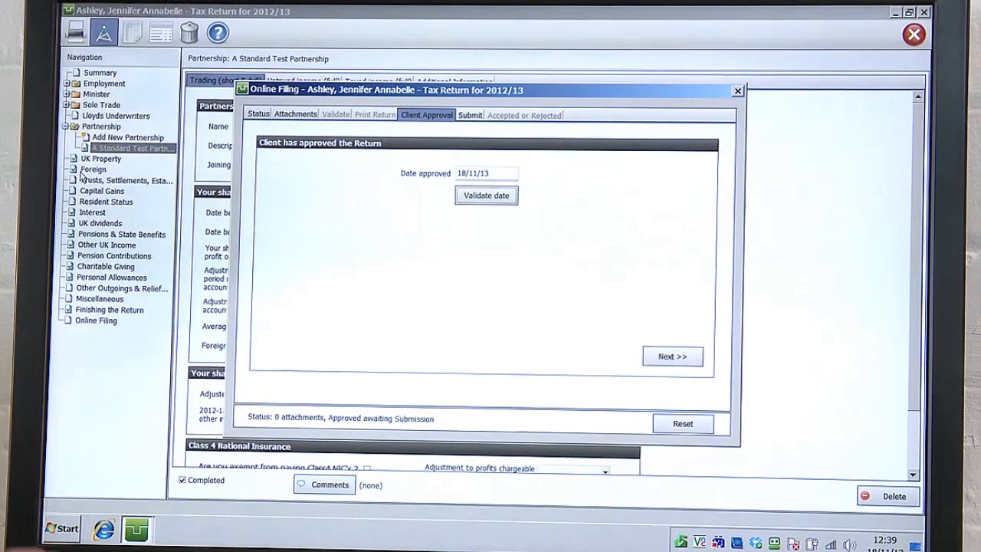
mouse_move(534, 272)
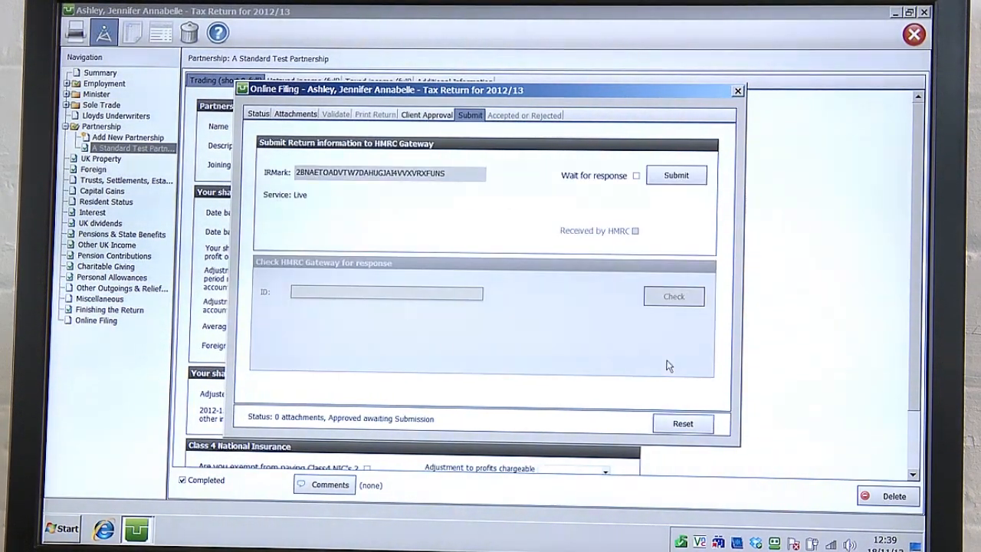
mouse_move(527, 215)
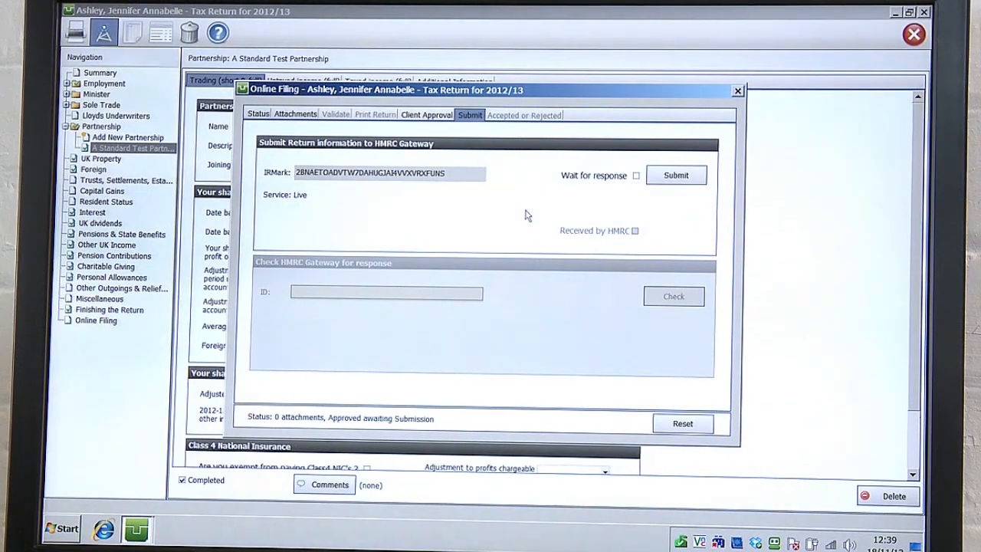